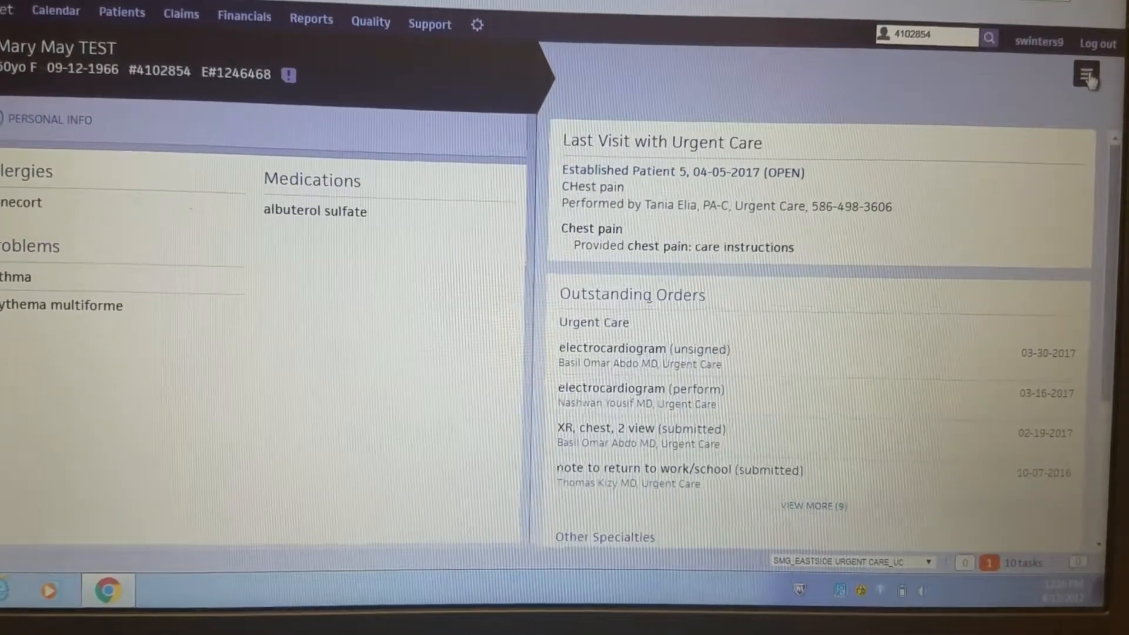
# Step: Show the chart actions list for the test patient, including chart export and print forms
pyautogui.click(1087, 73)
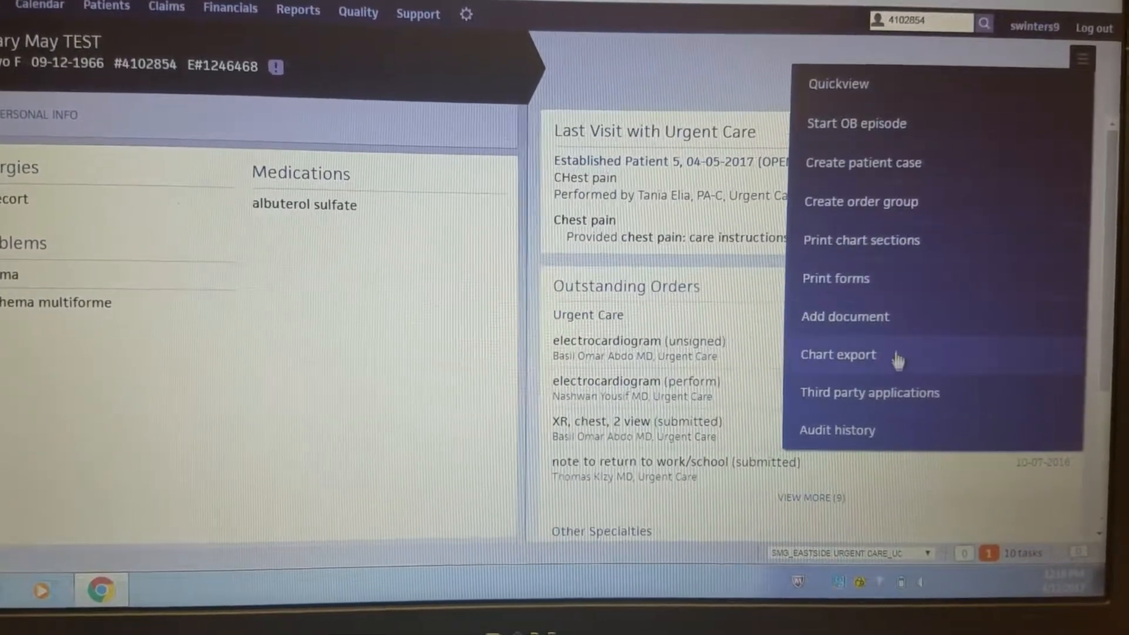
pyautogui.click(871, 392)
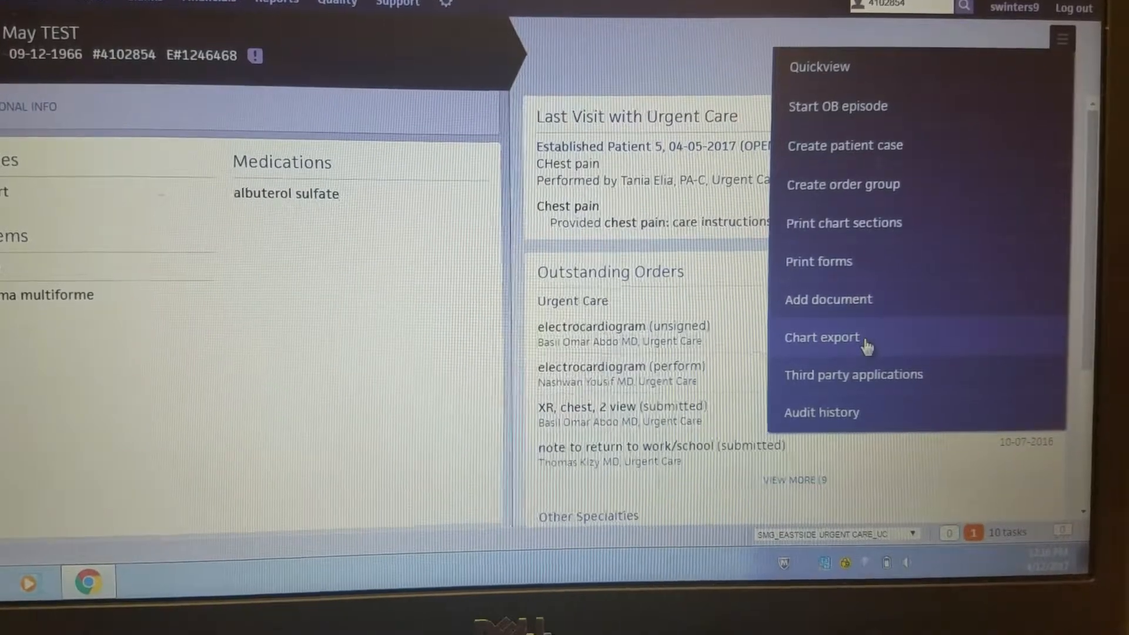
# Step: Begin a chart export adding the rapid strep lab result and the electrocardiogram imaging order as attachments
pyautogui.click(821, 338)
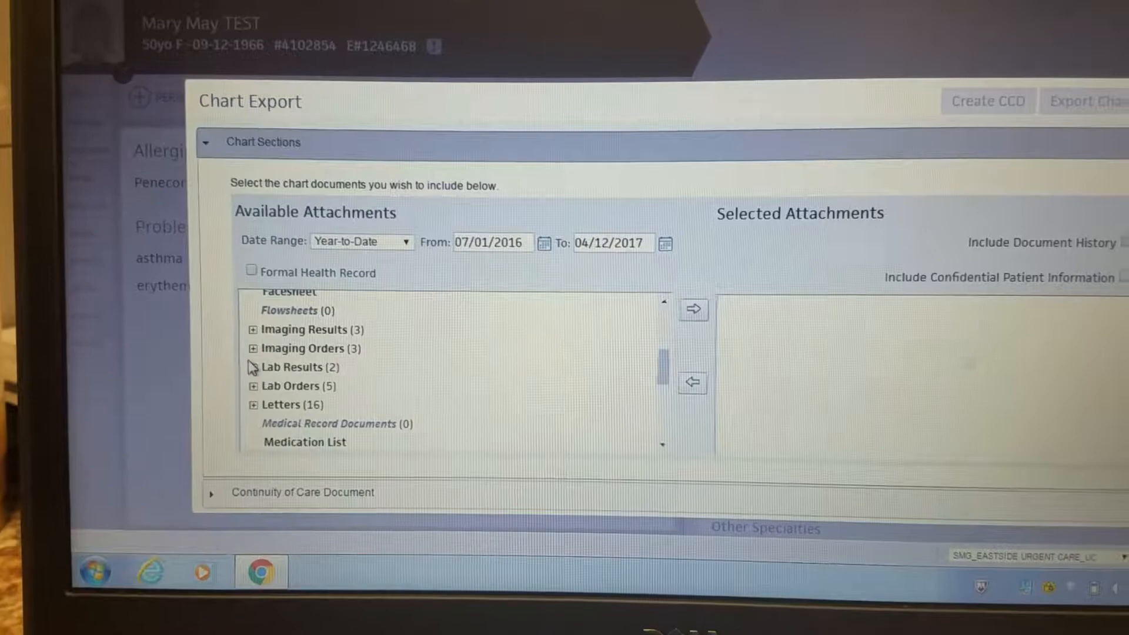
pyautogui.click(255, 367)
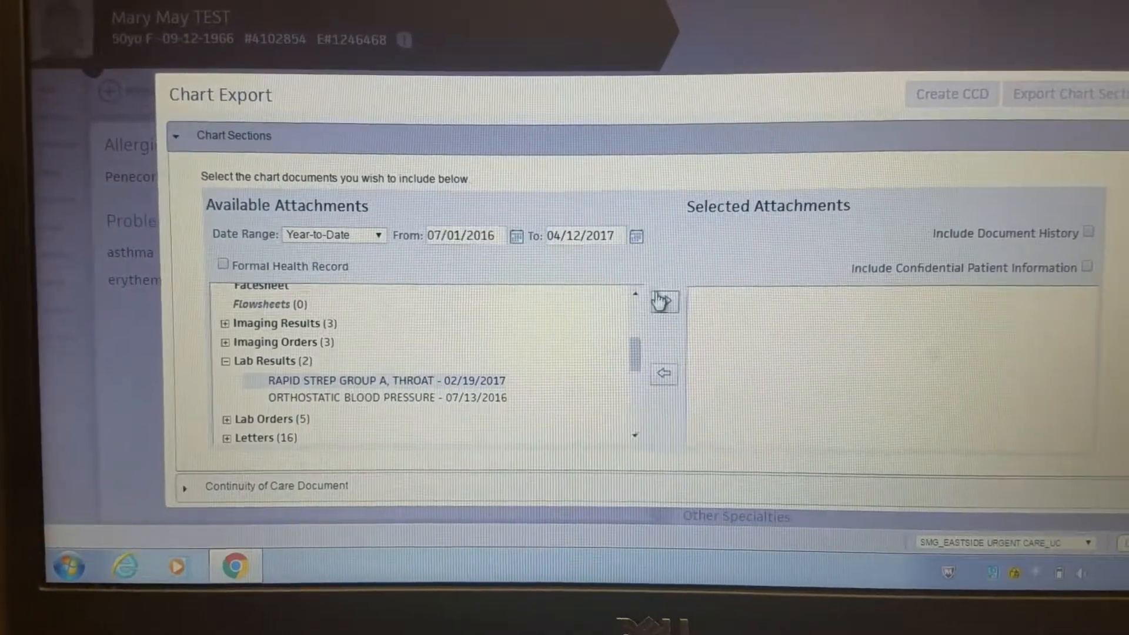
pyautogui.click(663, 301)
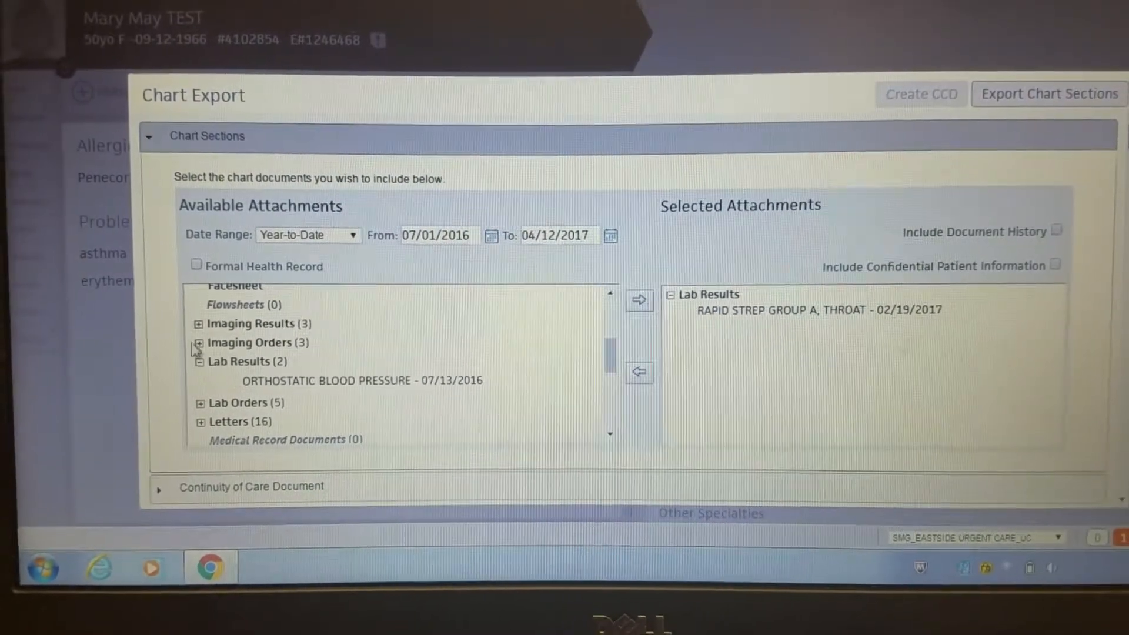
pyautogui.click(198, 343)
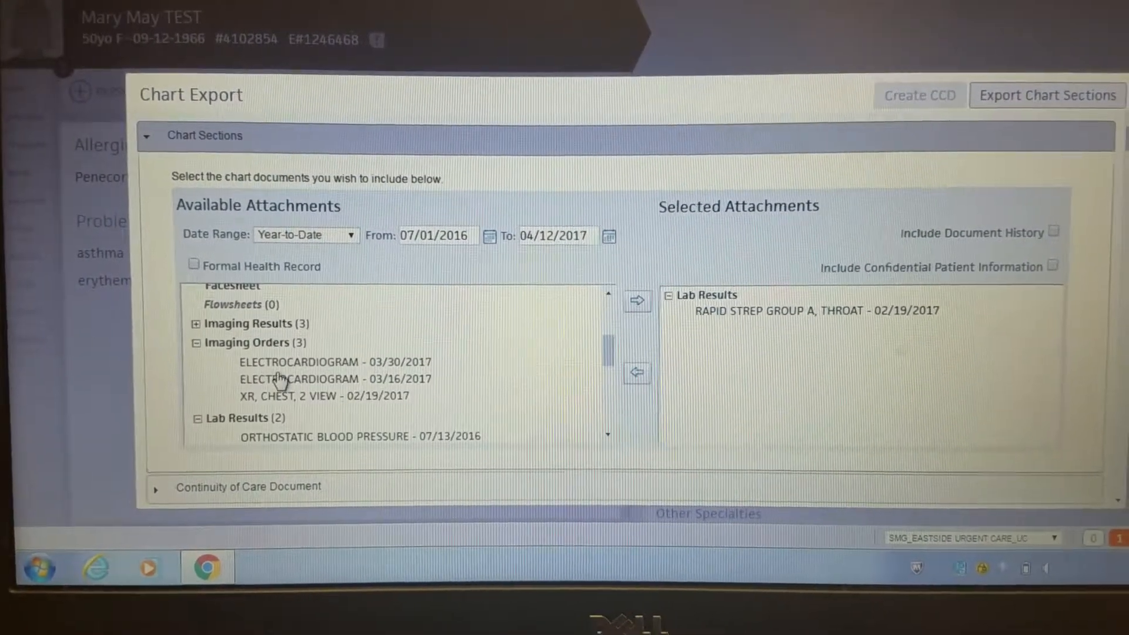
pyautogui.click(636, 301)
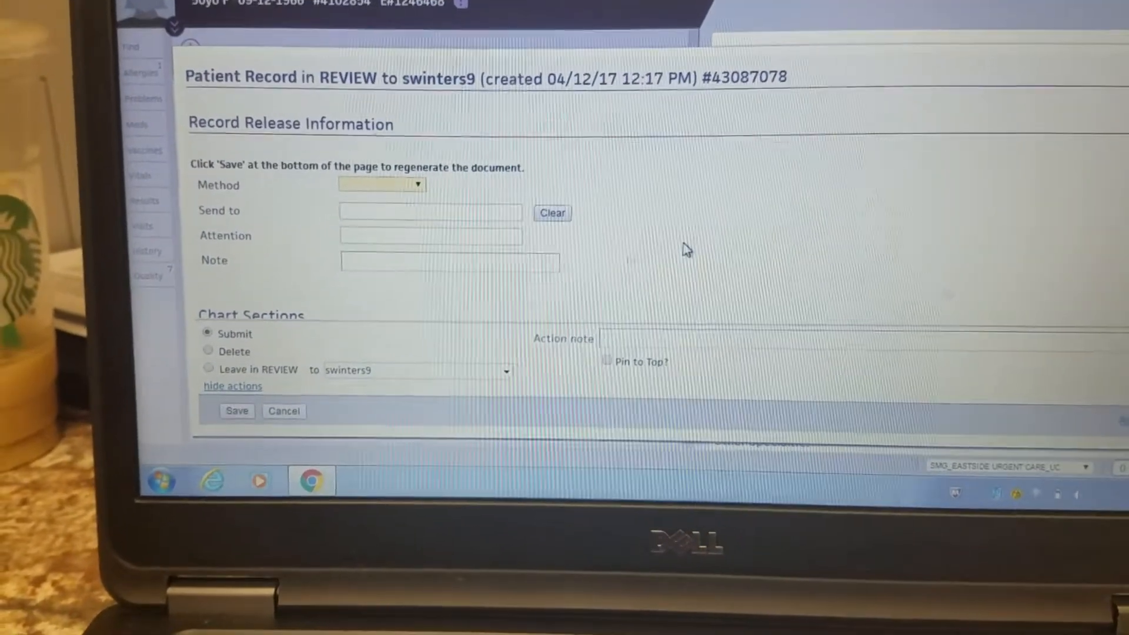
# Step: Make the release method AthenaFax addressed to Lakeview Specialty Pharmacy
pyautogui.click(383, 185)
pyautogui.write('lAKEV')
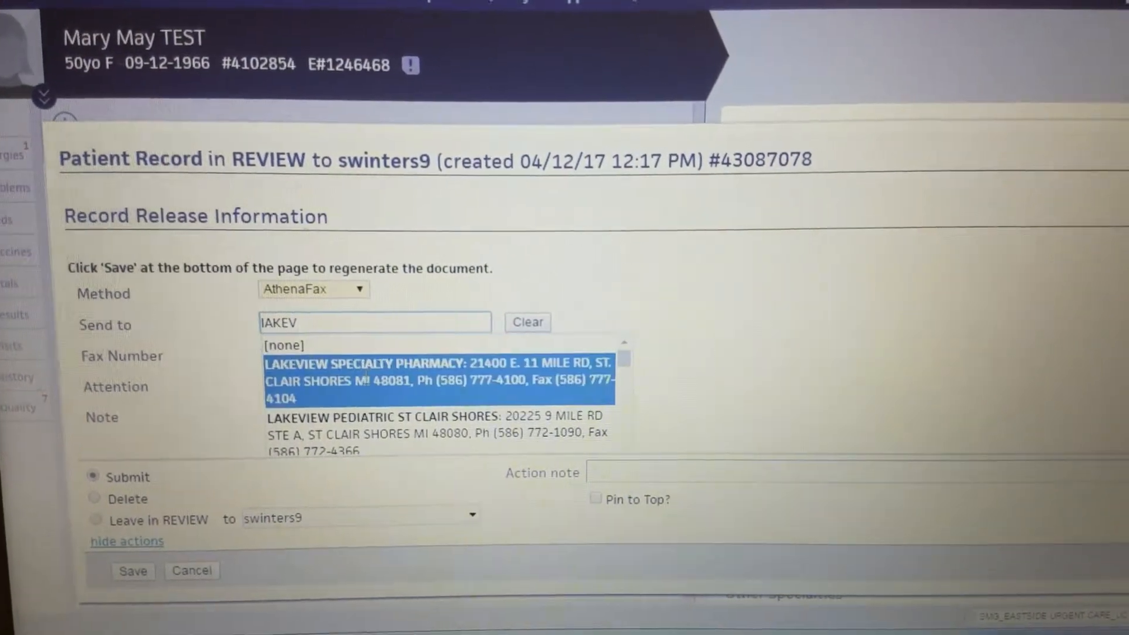
pyautogui.click(438, 379)
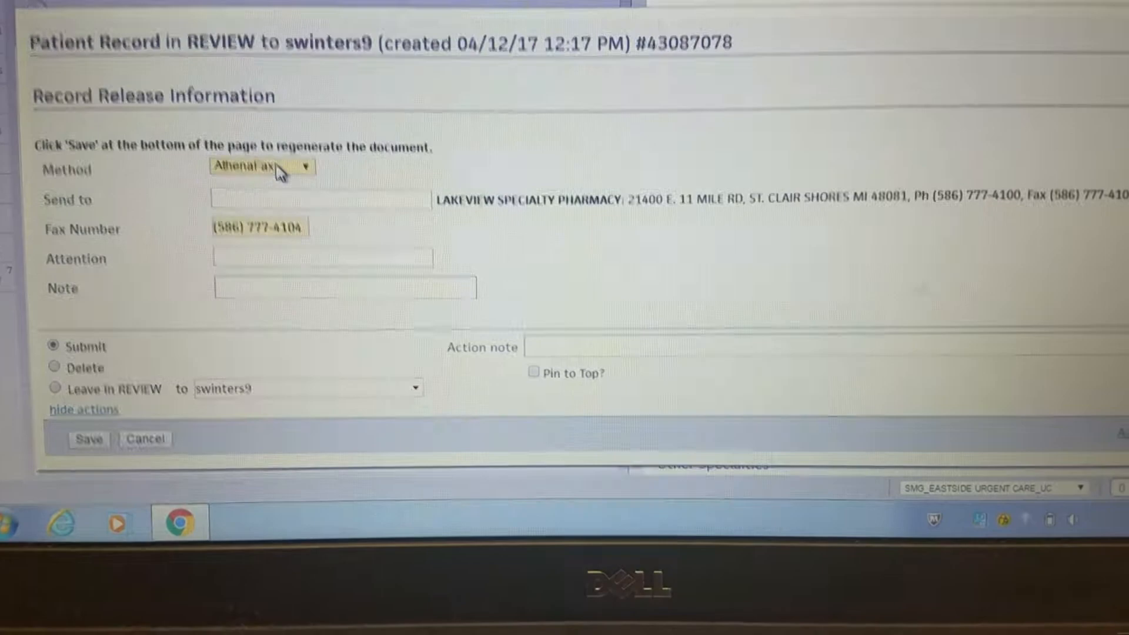
# Step: Switch the release to Paper print-out and address it to the test patient herself
pyautogui.click(276, 167)
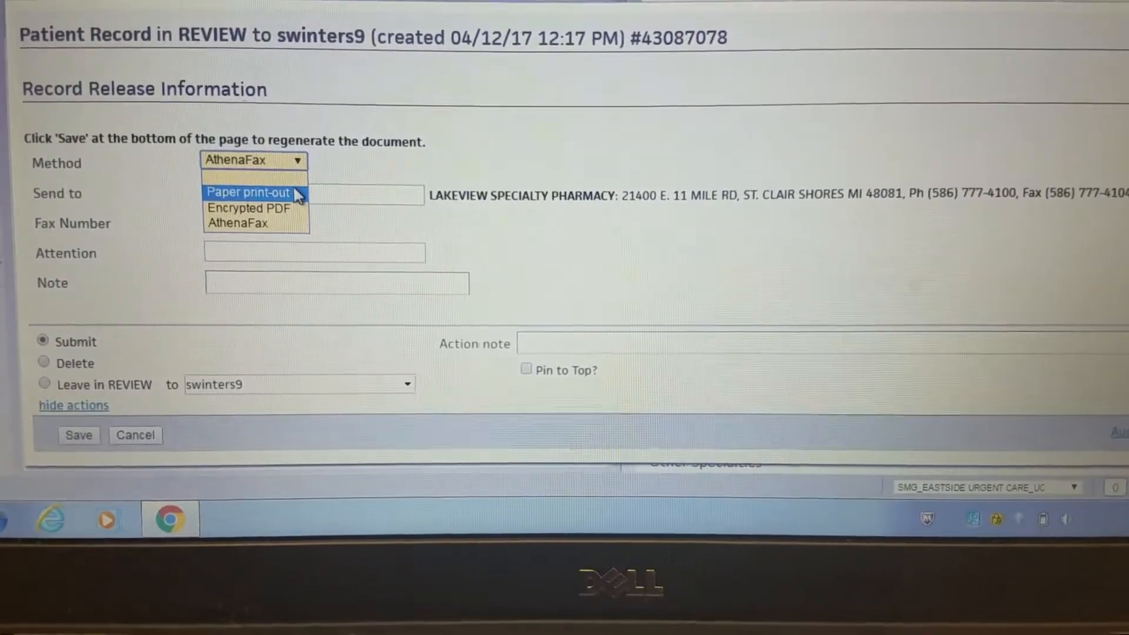
pyautogui.click(247, 193)
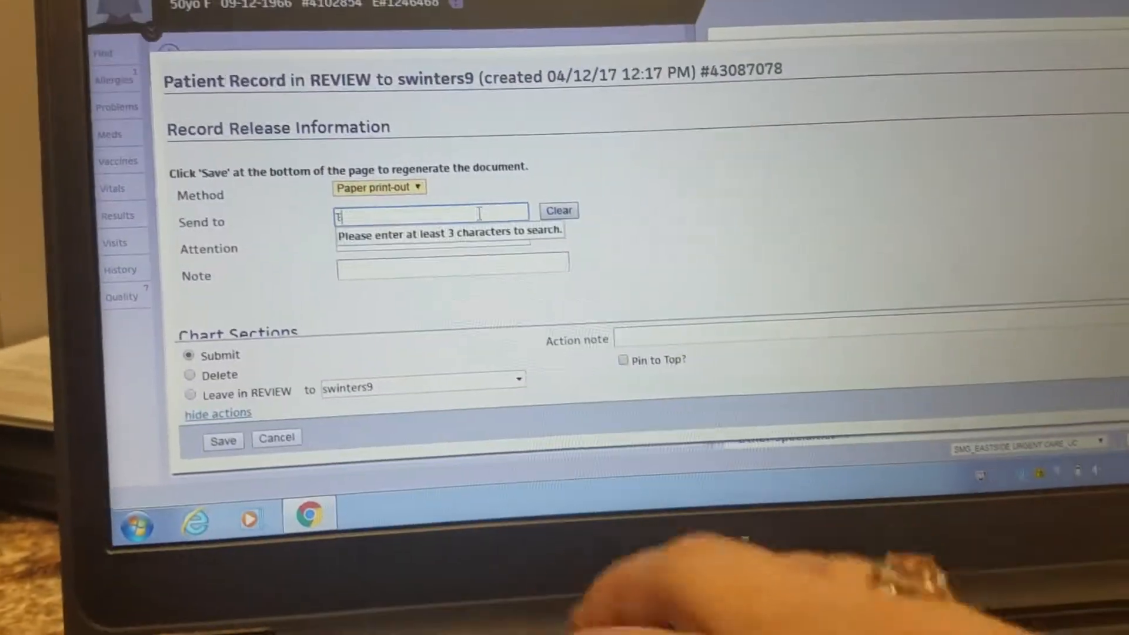
pyautogui.write('TEST, MAR')
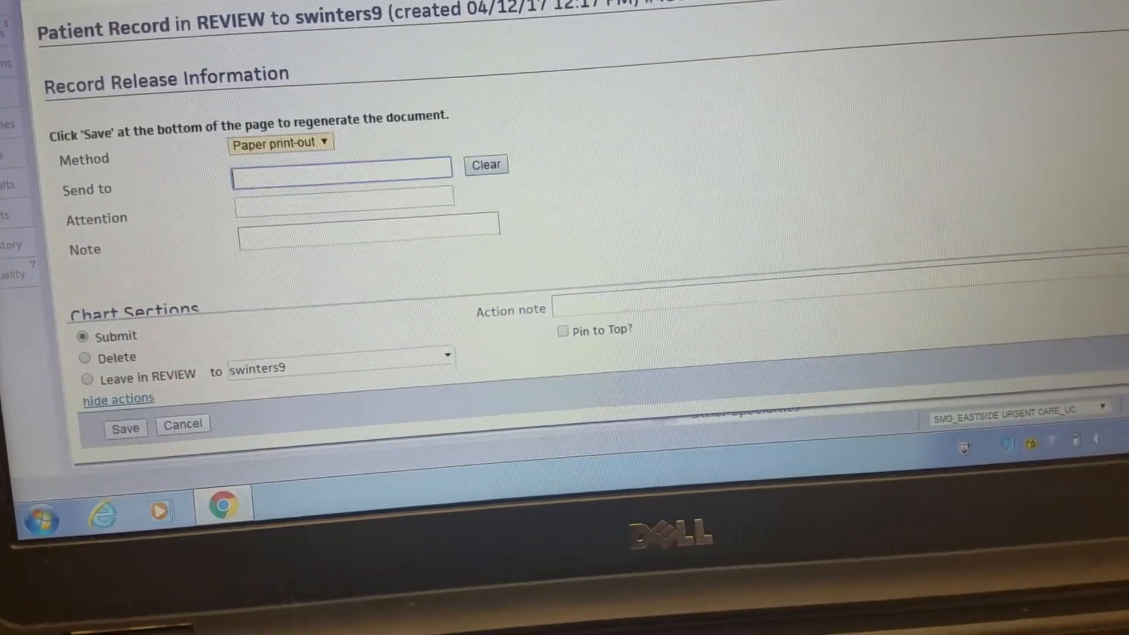
pyautogui.write('PAT')
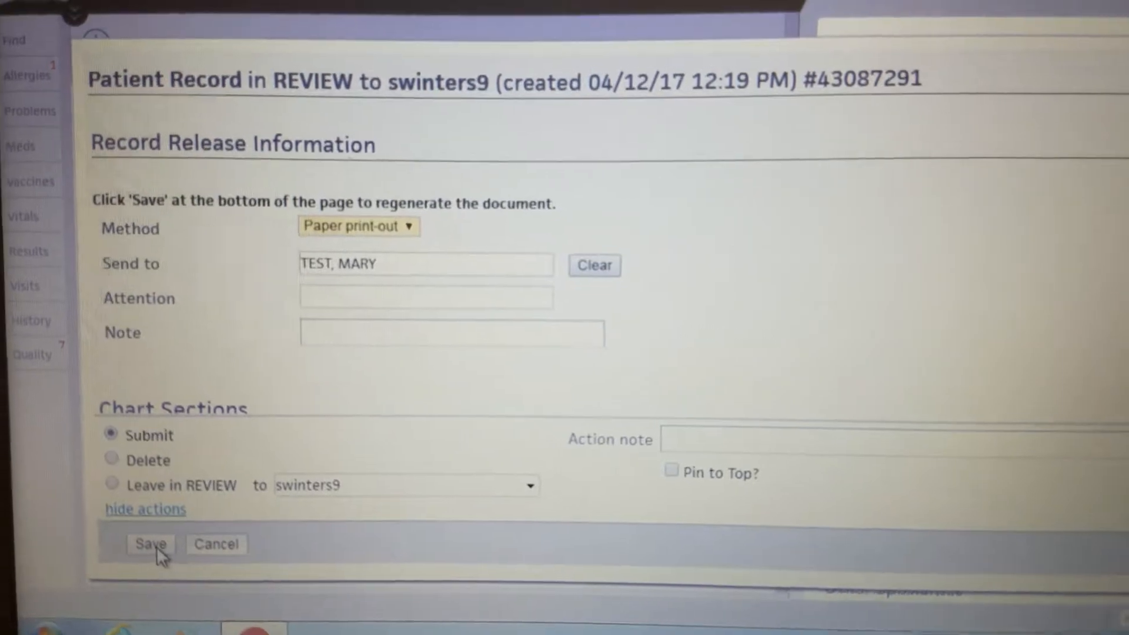
# Step: Save the release with Submit selected so the record moves to submitted status
pyautogui.click(151, 545)
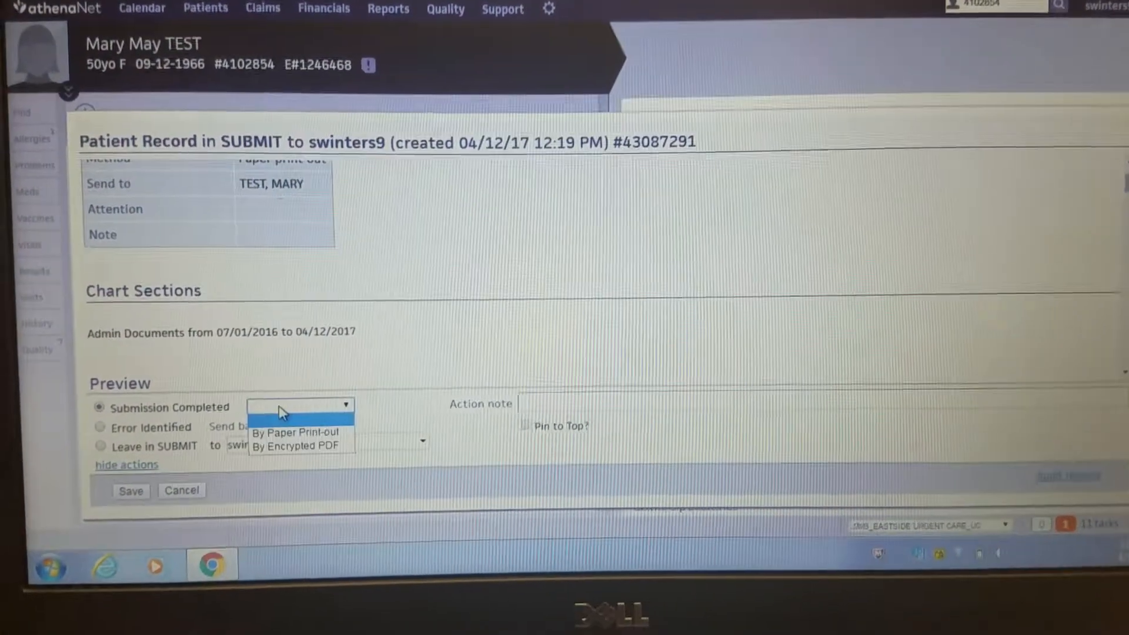
# Step: Record the submission as completed By Paper Print-out and save, returning to the chart
pyautogui.click(294, 433)
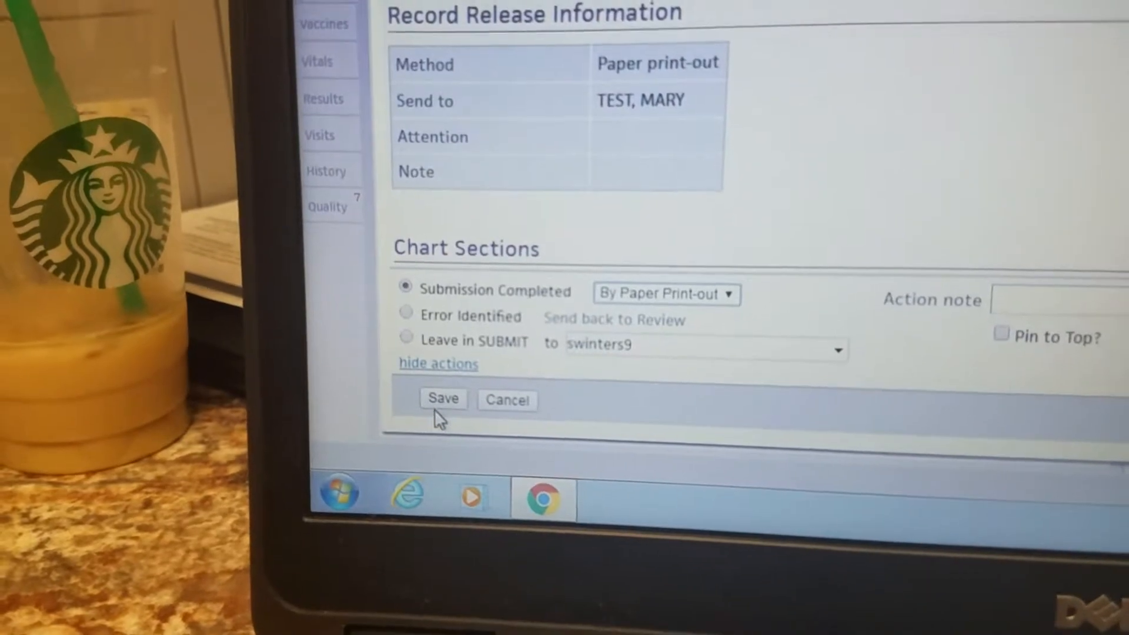
pyautogui.click(443, 399)
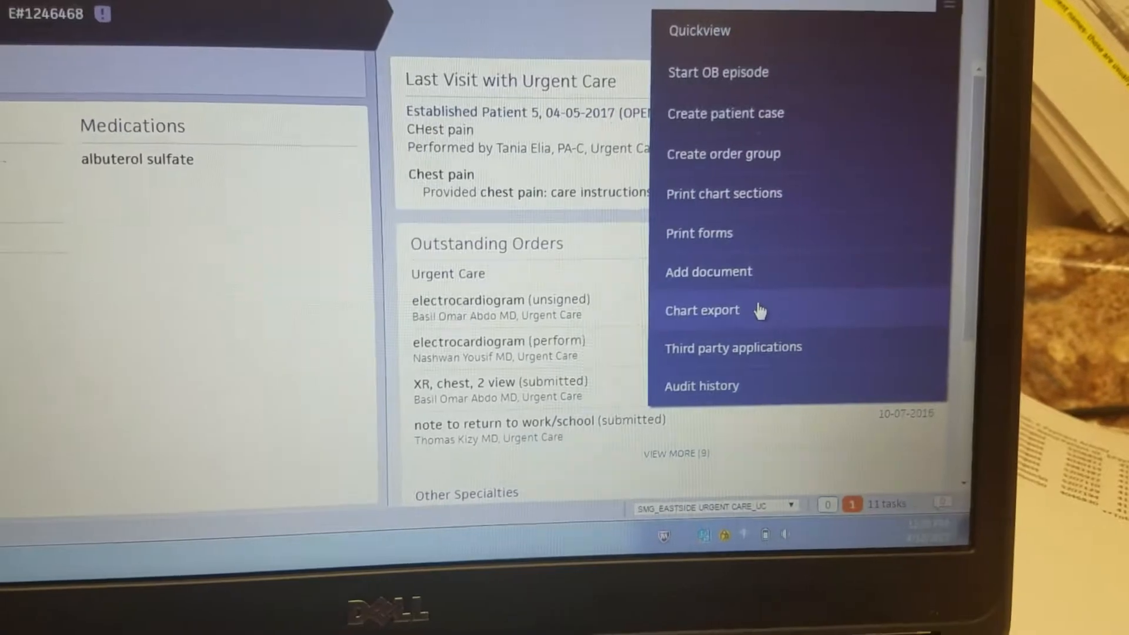
# Step: Begin a fresh chart export with no attachments selected yet
pyautogui.click(703, 310)
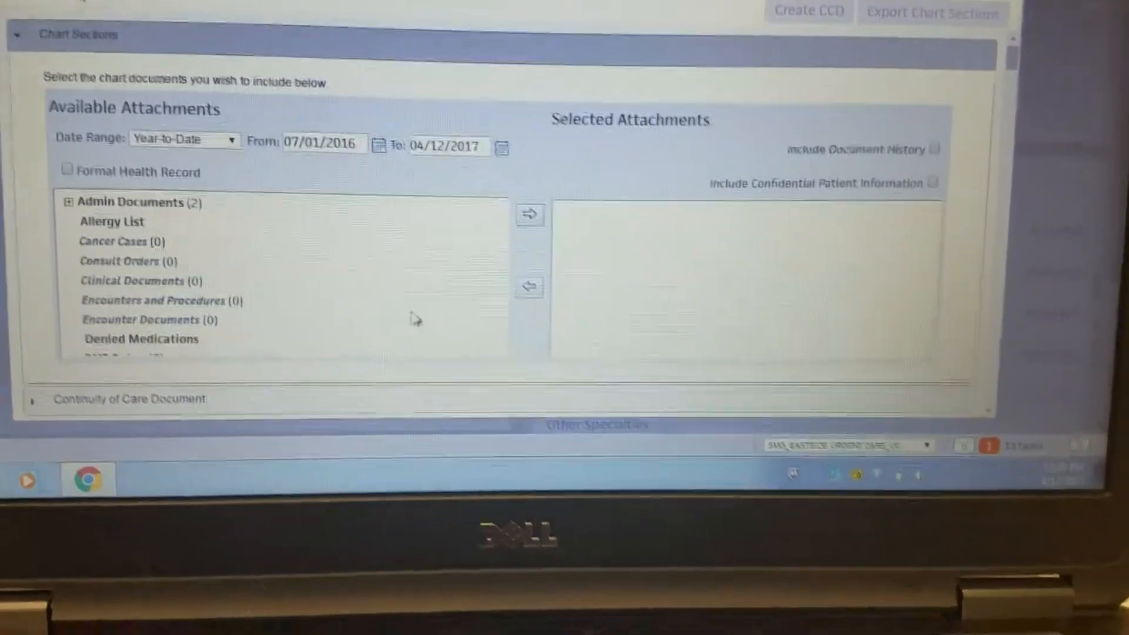